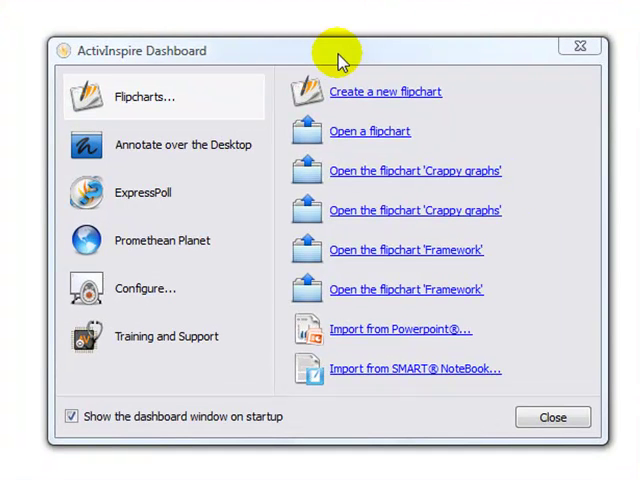
{"action": "mouse_move", "coordinate": [292, 56]}
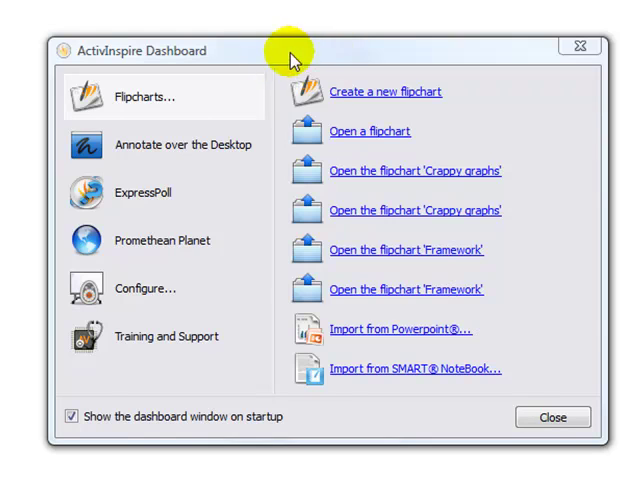
{"action": "mouse_move", "coordinate": [252, 108]}
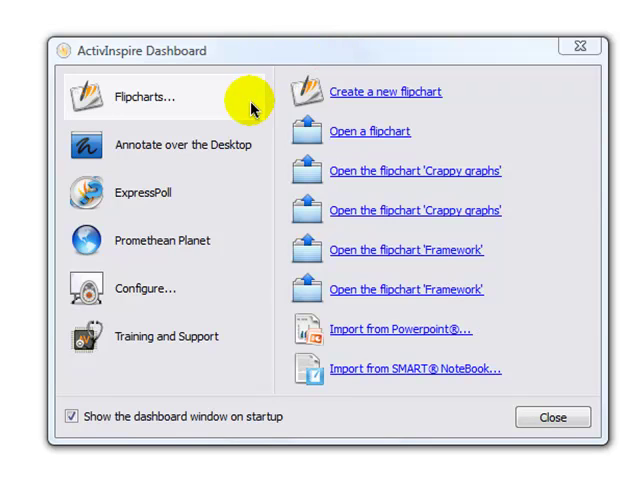
{"action": "mouse_move", "coordinate": [438, 100]}
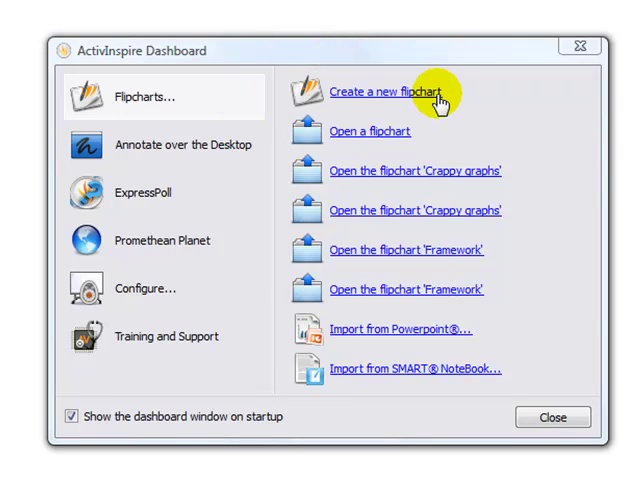
{"action": "mouse_move", "coordinate": [416, 132]}
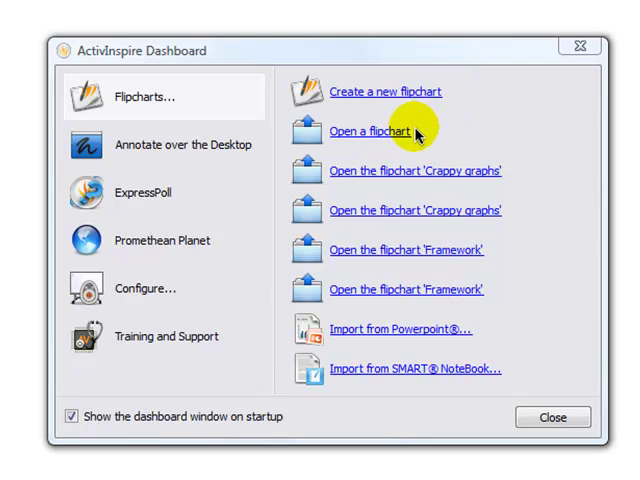
{"action": "mouse_move", "coordinate": [418, 148]}
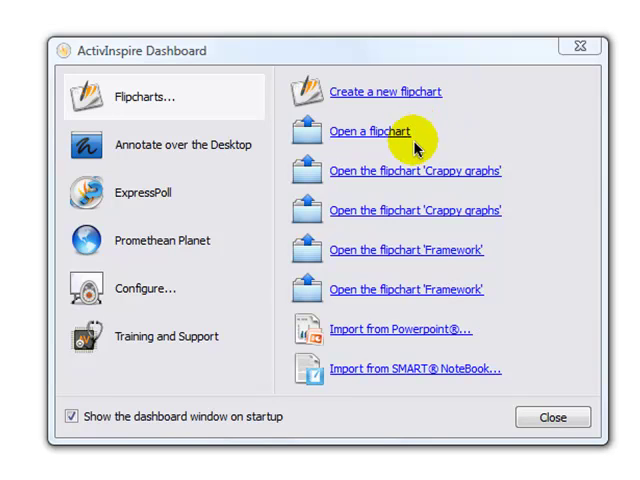
{"action": "mouse_move", "coordinate": [404, 270]}
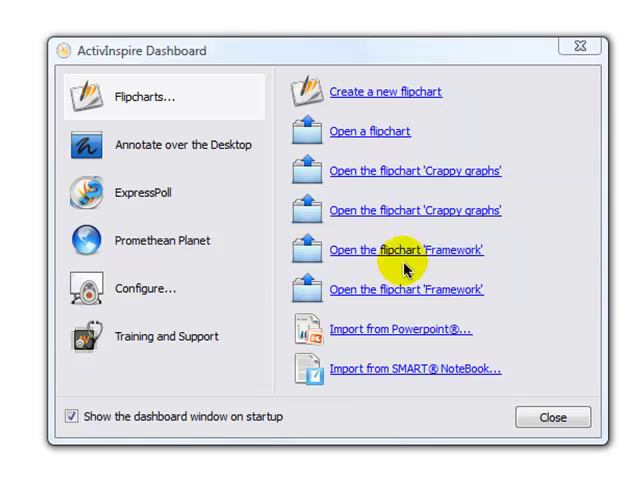
{"action": "mouse_move", "coordinate": [404, 328]}
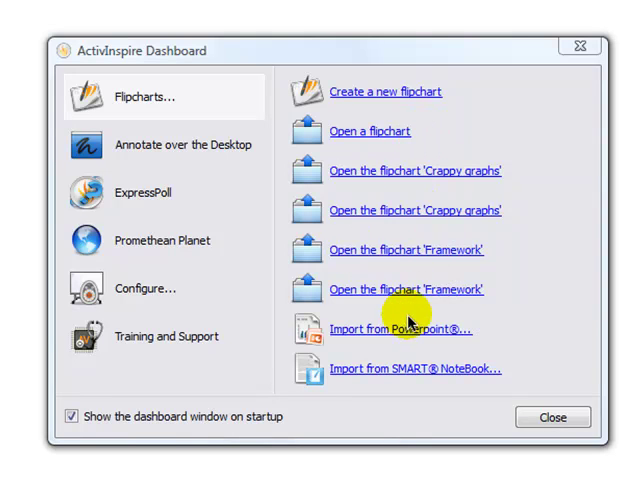
{"action": "mouse_move", "coordinate": [400, 362]}
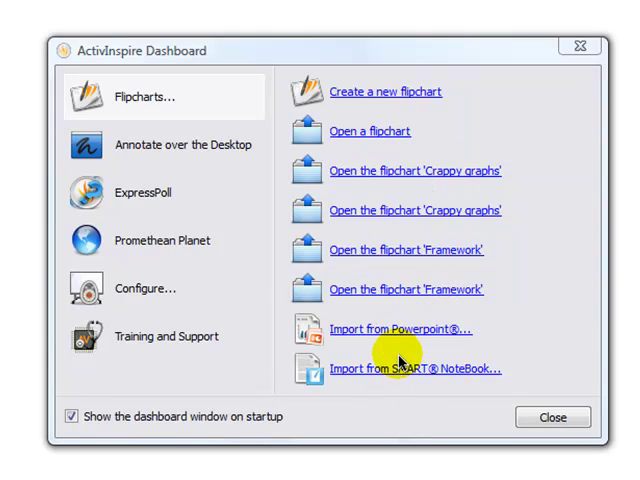
{"action": "mouse_move", "coordinate": [256, 162]}
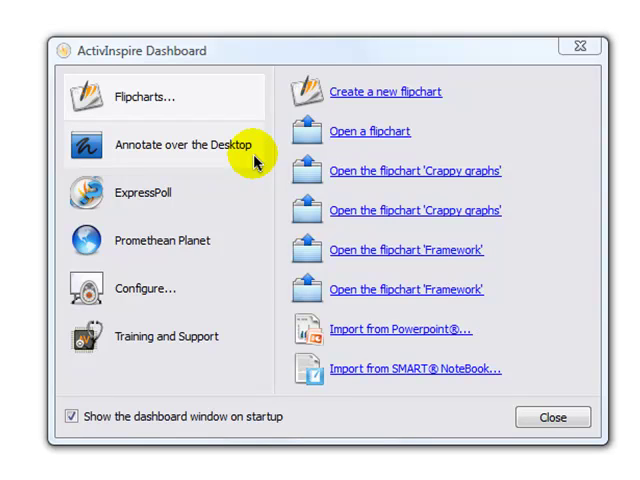
{"action": "mouse_move", "coordinate": [258, 204]}
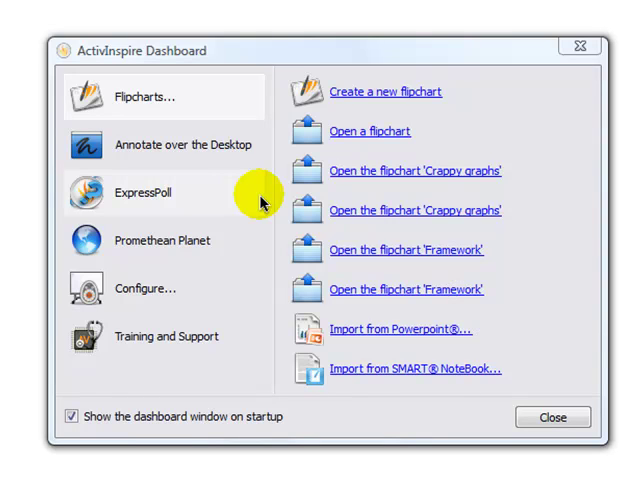
{"action": "mouse_move", "coordinate": [252, 232]}
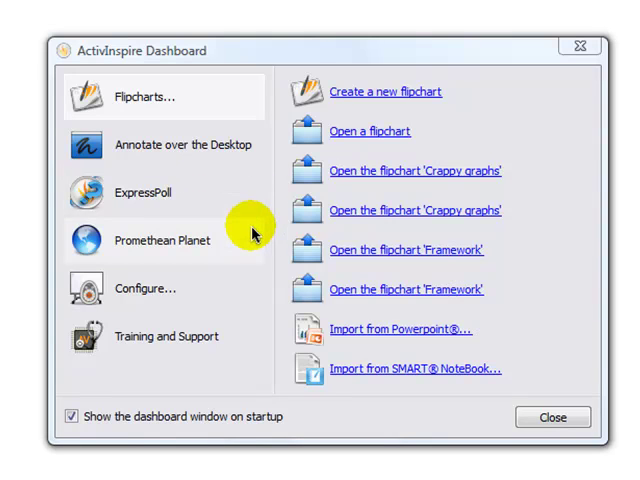
{"action": "mouse_move", "coordinate": [256, 244]}
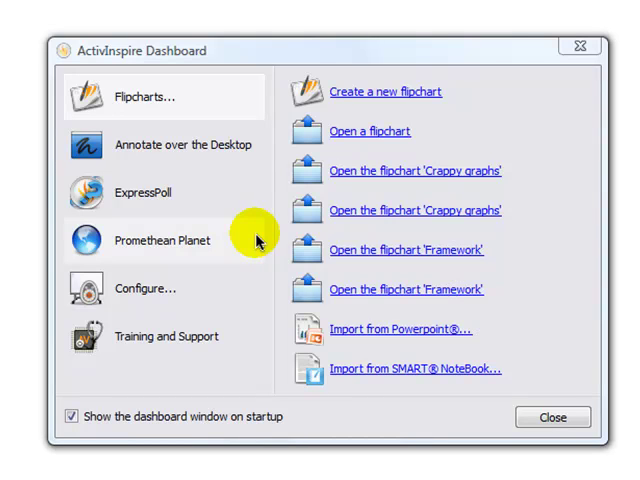
{"action": "mouse_move", "coordinate": [230, 288]}
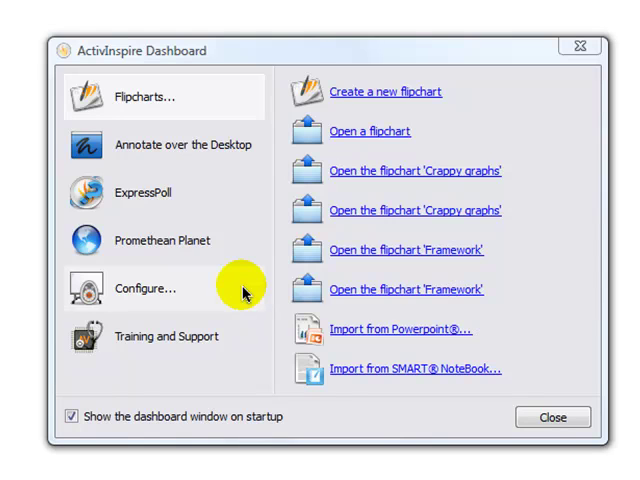
{"action": "mouse_move", "coordinate": [232, 296]}
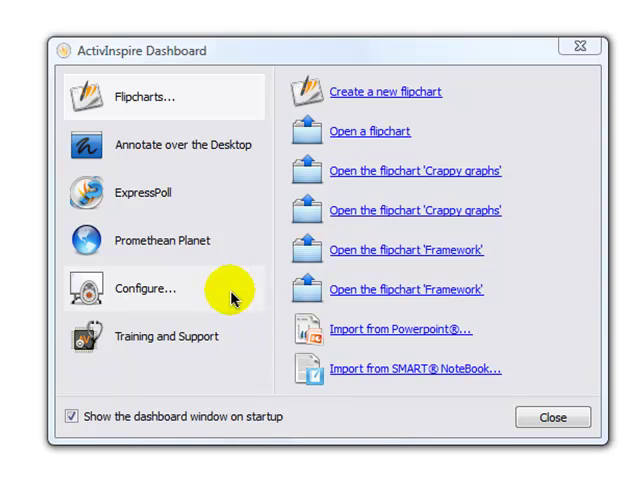
{"action": "mouse_move", "coordinate": [248, 340]}
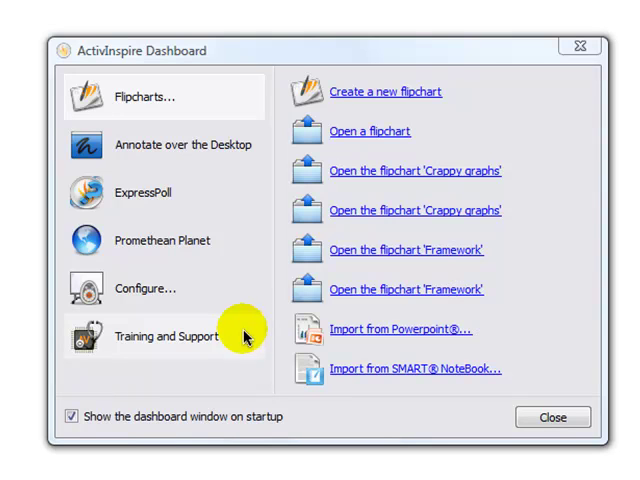
{"action": "mouse_move", "coordinate": [396, 110]}
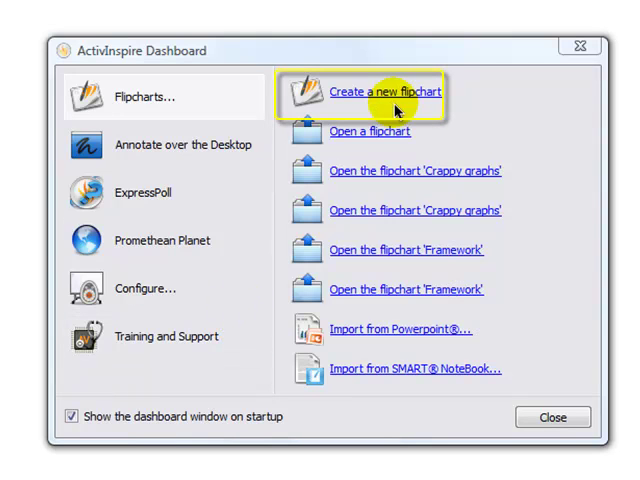
{"action": "mouse_move", "coordinate": [388, 98]}
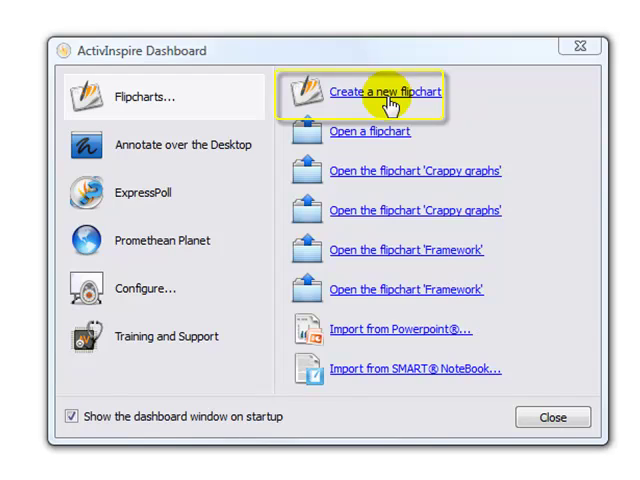
Start a new blank flipchart from the Dashboard.
{"action": "left_click", "coordinate": [388, 92]}
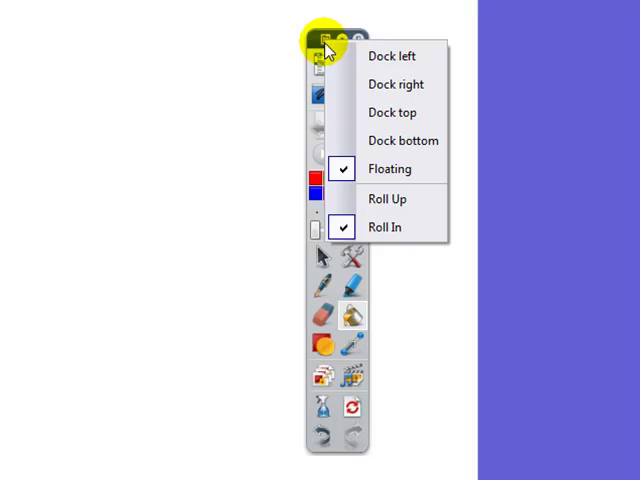
{"action": "mouse_move", "coordinate": [390, 168]}
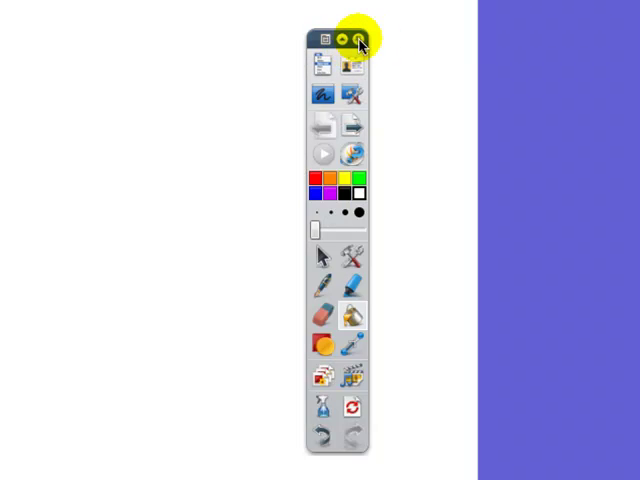
{"action": "mouse_move", "coordinate": [358, 36]}
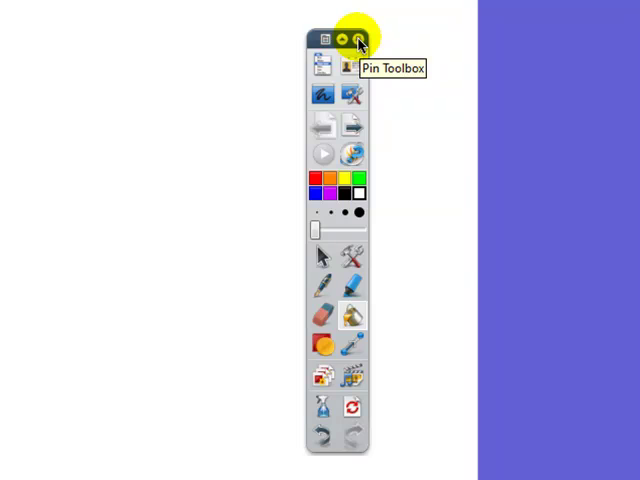
{"action": "left_click", "coordinate": [356, 40]}
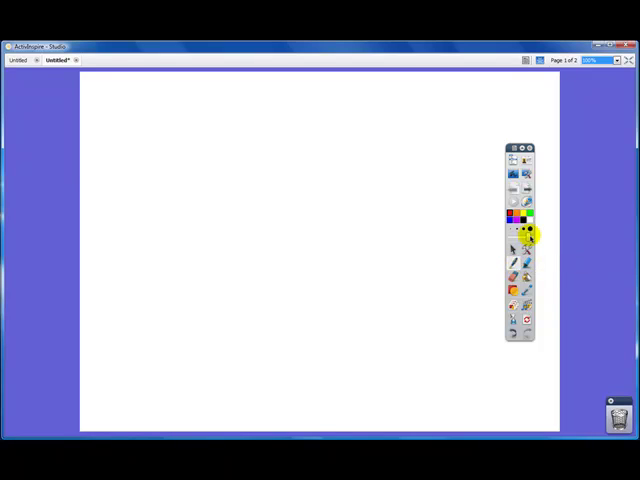
{"action": "mouse_move", "coordinate": [556, 236]}
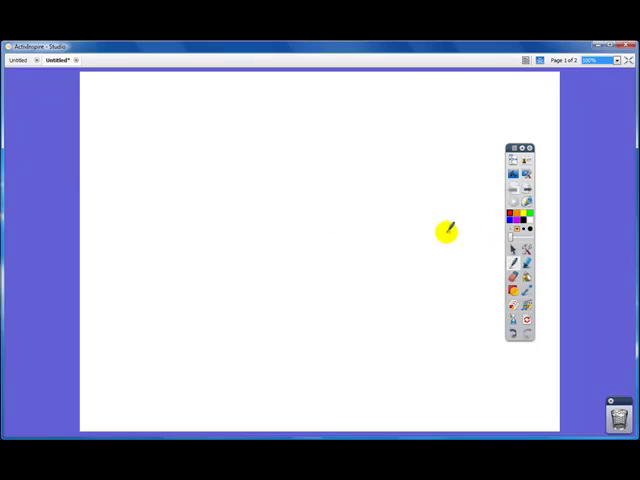
{"action": "left_click_drag", "start_coordinate": [444, 232], "coordinate": [164, 210]}
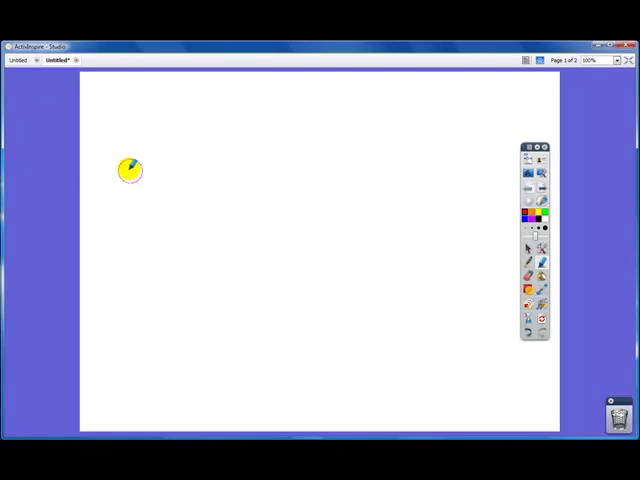
Draw thick horizontal highlighter strokes across the upper part of the page.
{"action": "left_click_drag", "start_coordinate": [128, 164], "coordinate": [420, 164]}
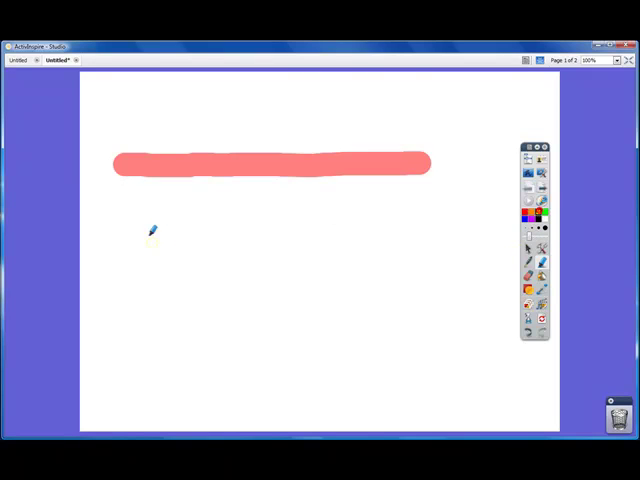
{"action": "left_click_drag", "start_coordinate": [112, 220], "coordinate": [462, 226]}
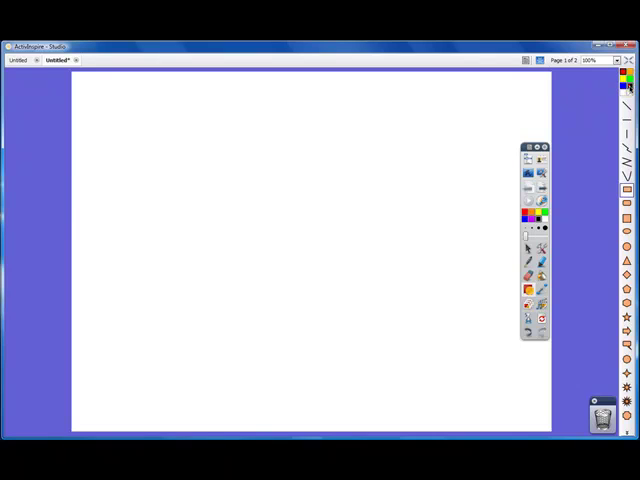
Drag out a black filled rectangle and select it to show its edit handles.
{"action": "left_click_drag", "start_coordinate": [116, 156], "coordinate": [338, 256]}
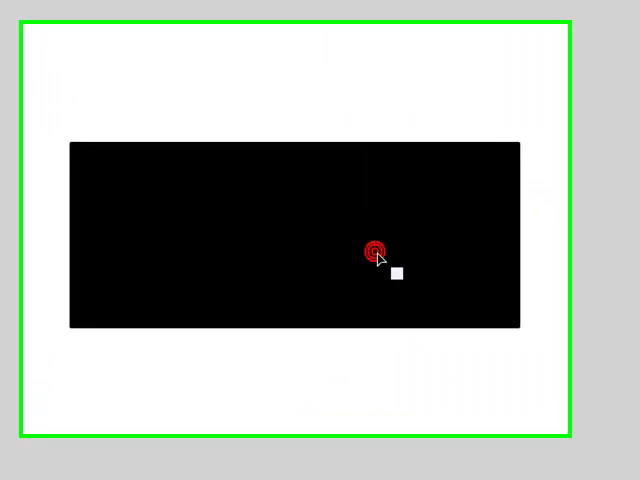
{"action": "left_click", "coordinate": [376, 248]}
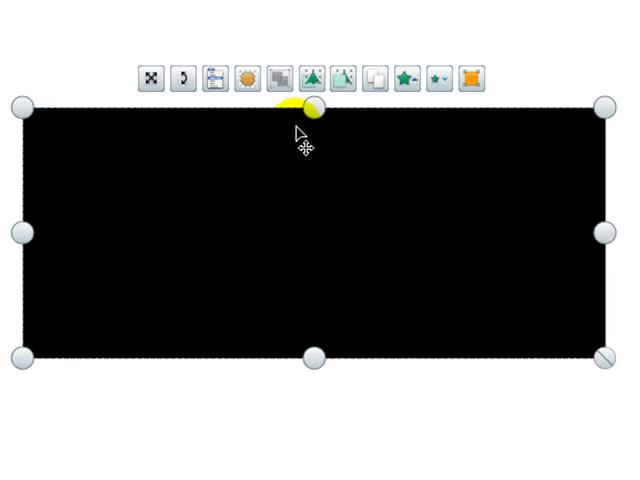
{"action": "mouse_move", "coordinate": [340, 76]}
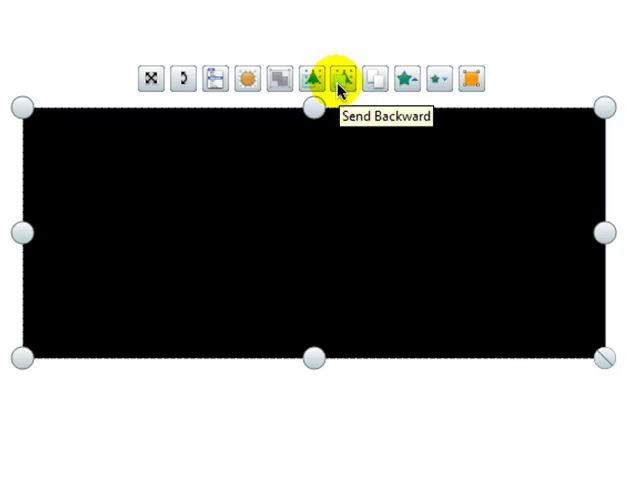
{"action": "mouse_move", "coordinate": [470, 76]}
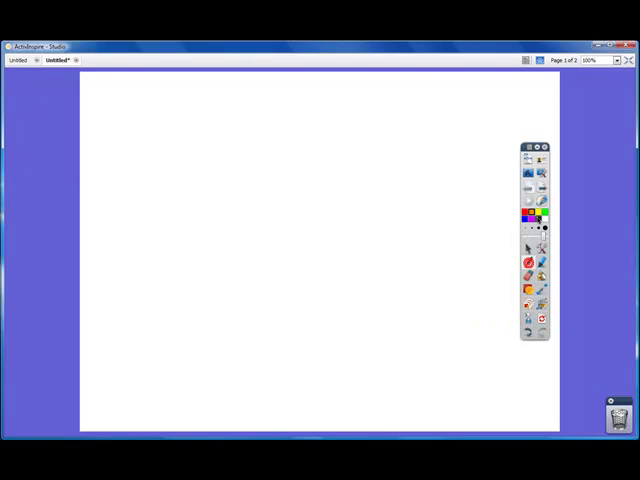
Clear the annotations and objects from the page, then undo to restore the objects.
{"action": "left_click_drag", "start_coordinate": [140, 212], "coordinate": [360, 130]}
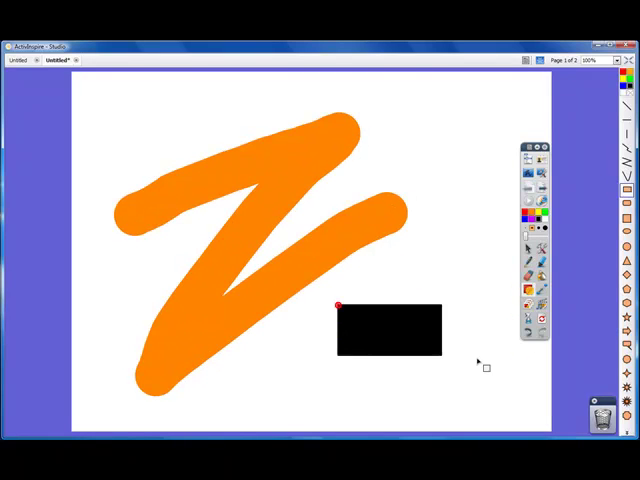
{"action": "left_click", "coordinate": [528, 316]}
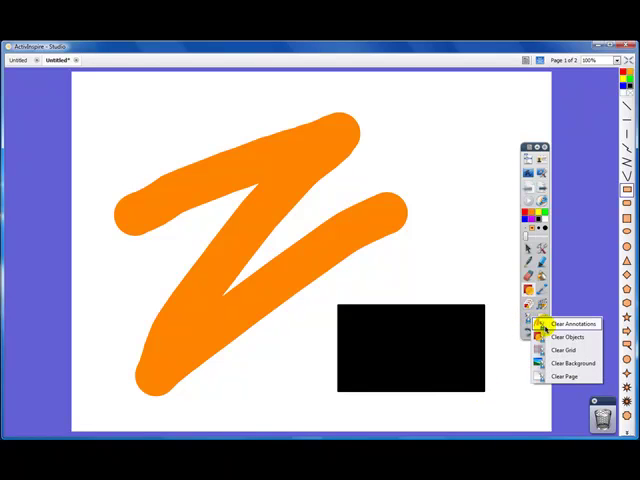
{"action": "left_click", "coordinate": [576, 324]}
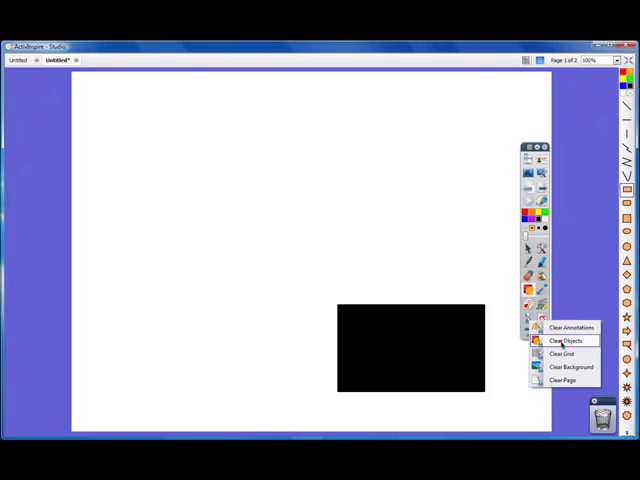
{"action": "left_click", "coordinate": [566, 340]}
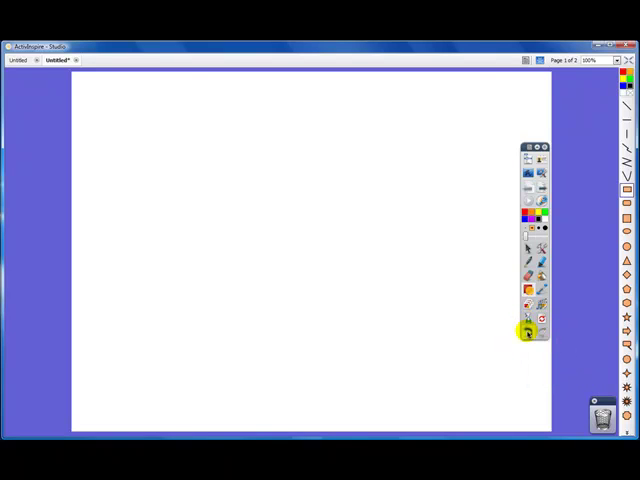
{"action": "mouse_move", "coordinate": [528, 320]}
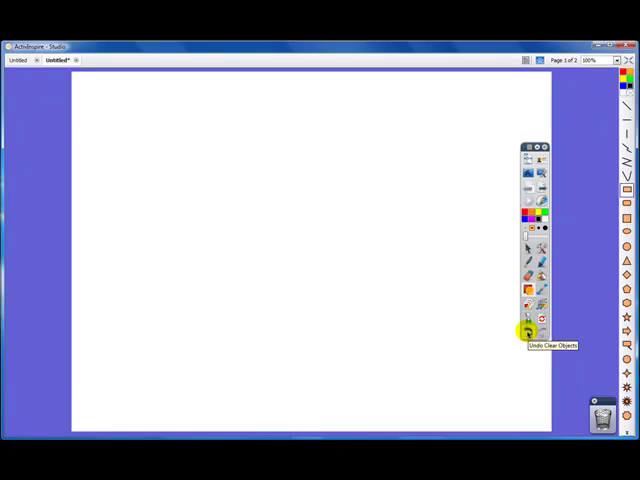
{"action": "left_click", "coordinate": [528, 320]}
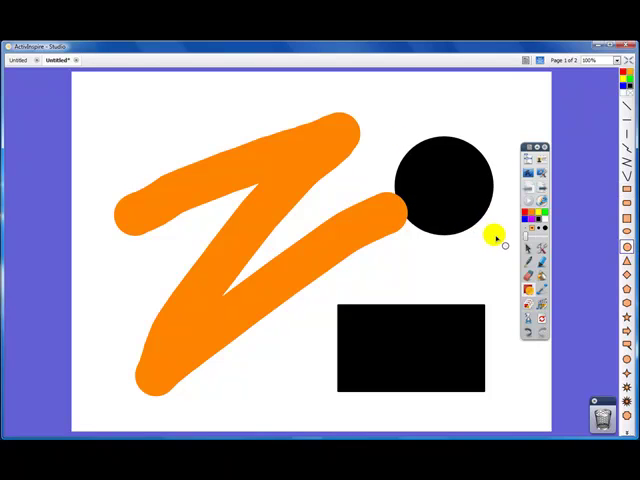
{"action": "mouse_move", "coordinate": [544, 290]}
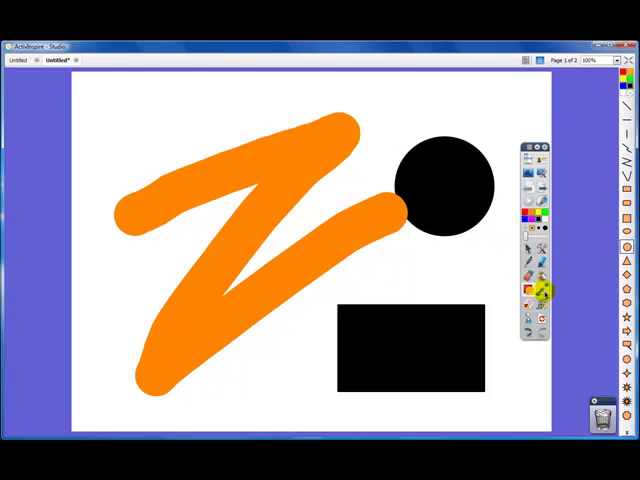
Link the black circle to the rectangle with connector lines.
{"action": "left_click", "coordinate": [408, 348]}
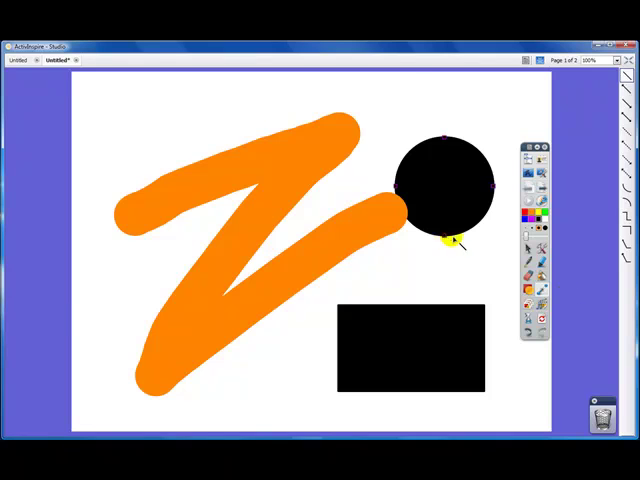
{"action": "left_click_drag", "start_coordinate": [444, 236], "coordinate": [418, 304]}
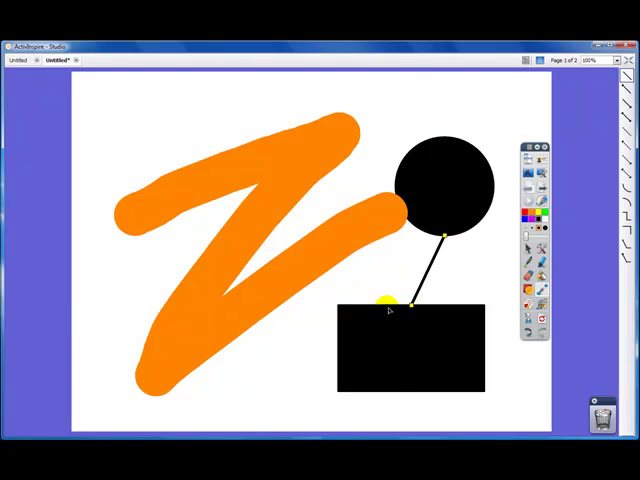
{"action": "left_click", "coordinate": [408, 344]}
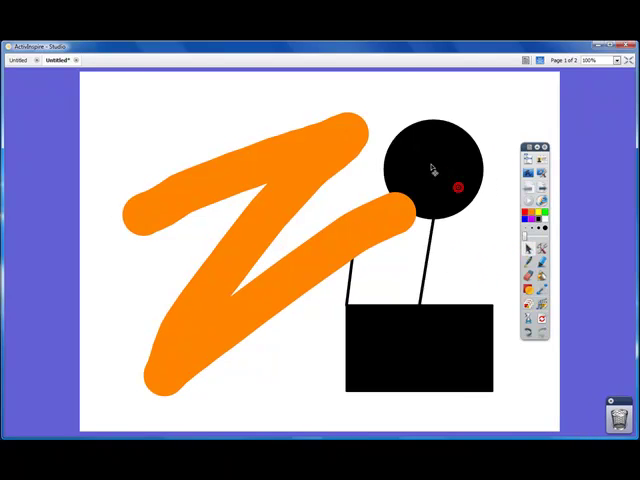
Move the circle with its attached lines to the page's top right.
{"action": "left_click_drag", "start_coordinate": [430, 170], "coordinate": [476, 280]}
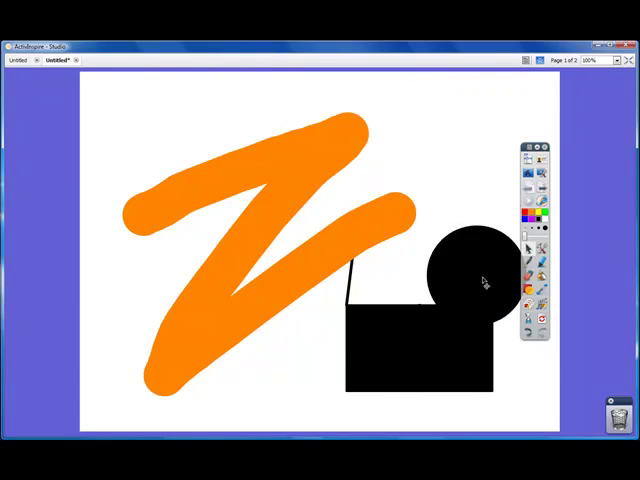
{"action": "left_click_drag", "start_coordinate": [470, 264], "coordinate": [516, 136]}
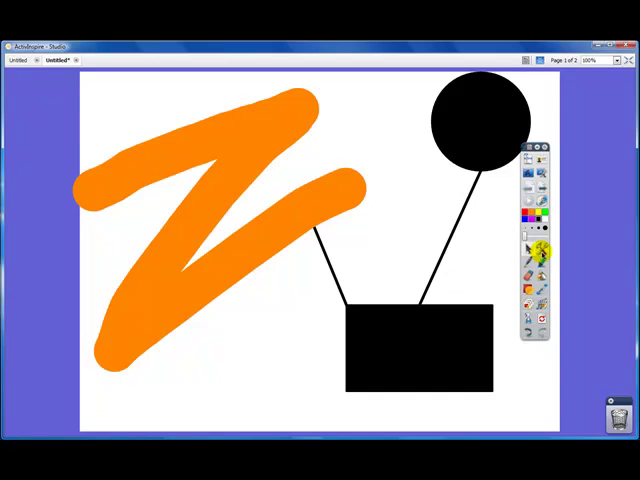
{"action": "mouse_move", "coordinate": [524, 256]}
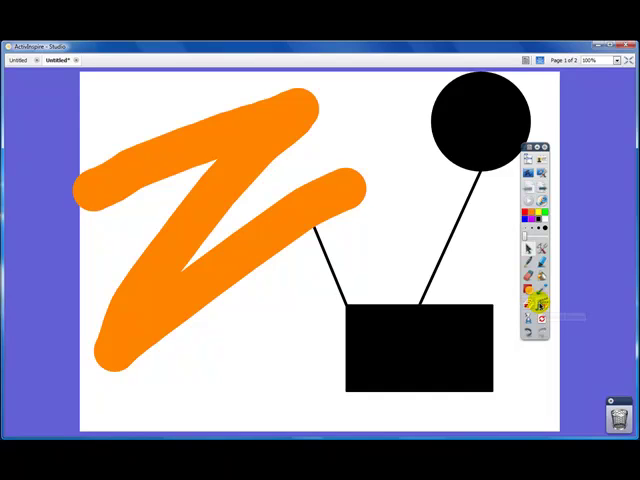
{"action": "mouse_move", "coordinate": [528, 314]}
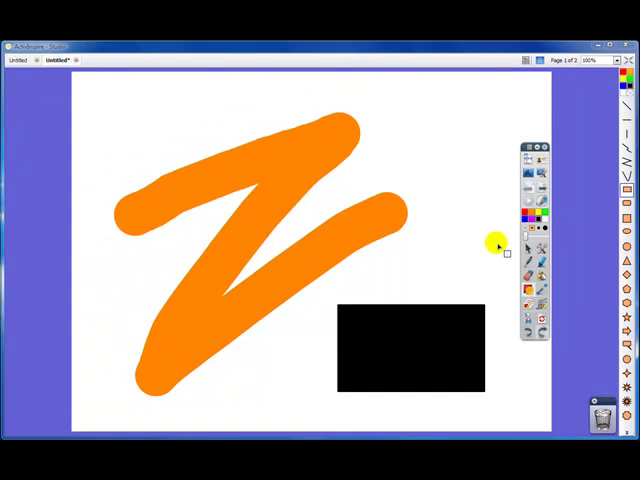
{"action": "mouse_move", "coordinate": [528, 162]}
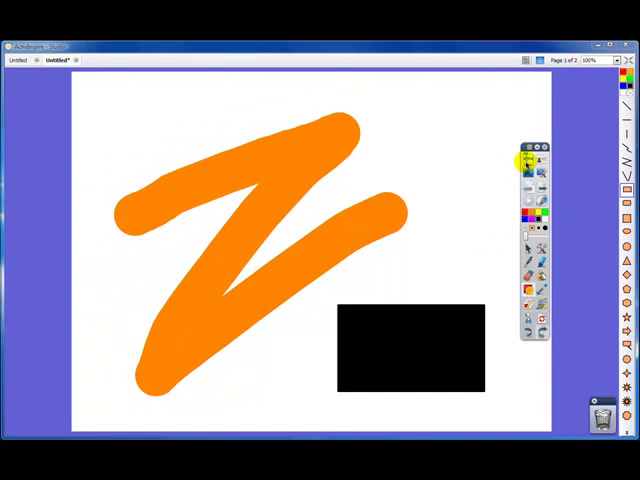
Bring up the Save As dialog via the main menu's File > Save.
{"action": "left_click", "coordinate": [528, 160]}
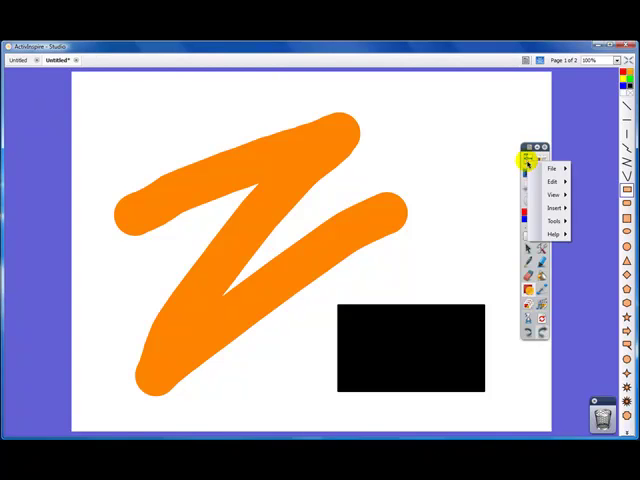
{"action": "left_click", "coordinate": [552, 168]}
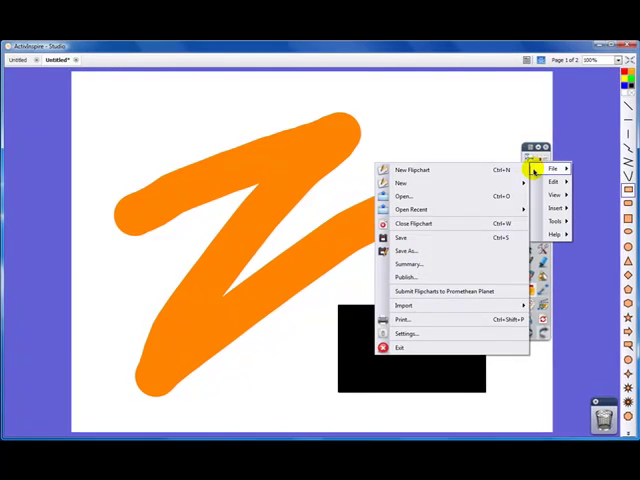
{"action": "mouse_move", "coordinate": [484, 238]}
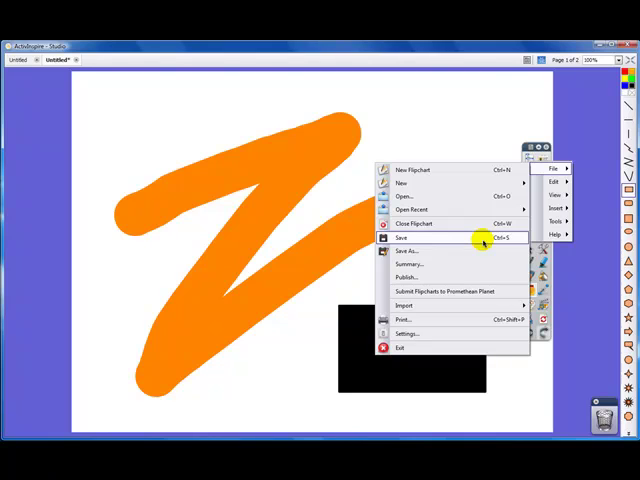
{"action": "left_click", "coordinate": [400, 236]}
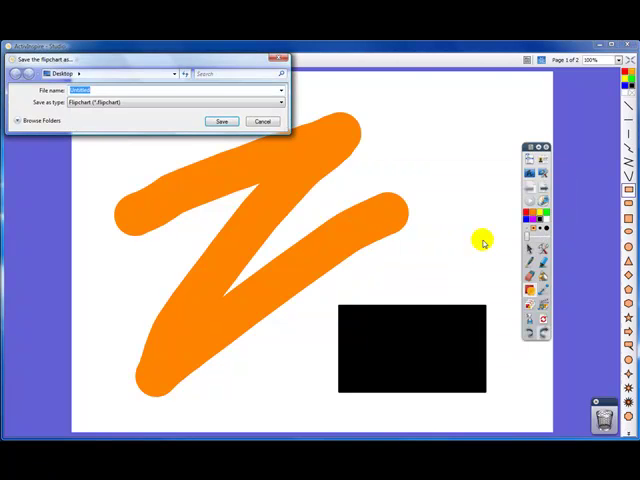